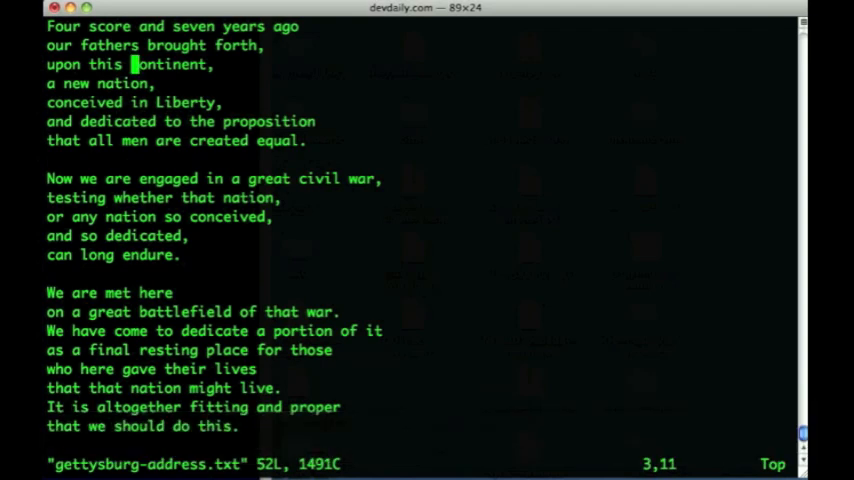
- Move the cursor back one word with b while navigating toward 'continent' on line 3
key(b)
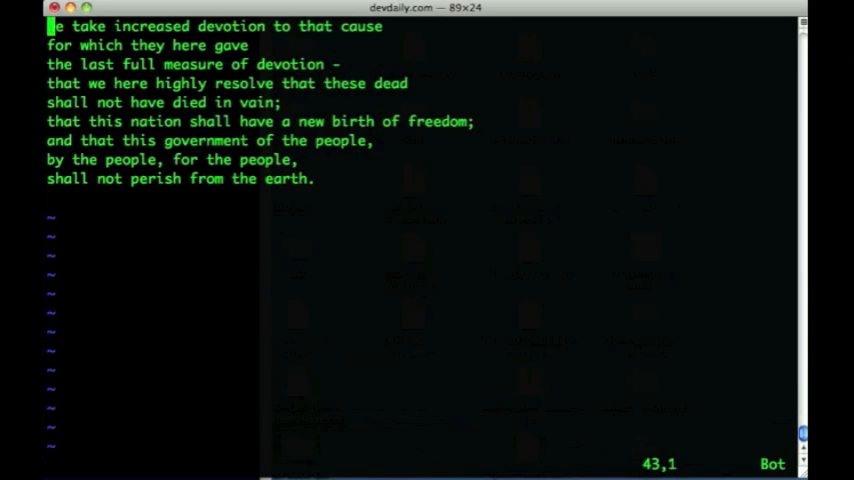
- Page up twice with Ctrl-b to the opening lines, then Ctrl-f back down to line 43
key(ctrl+b)
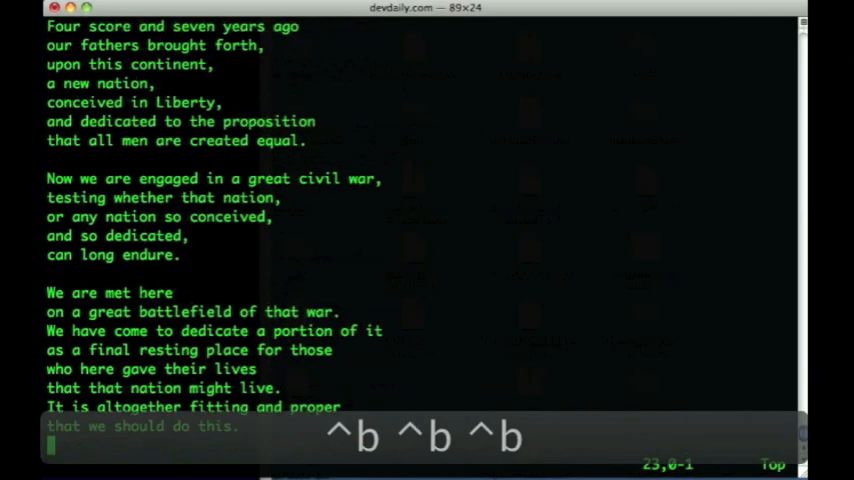
key(ctrl+b)
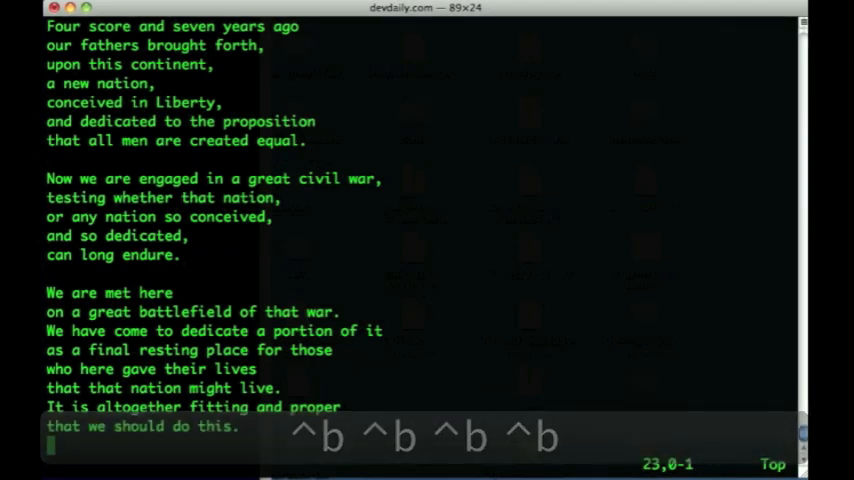
key(ctrl+f)
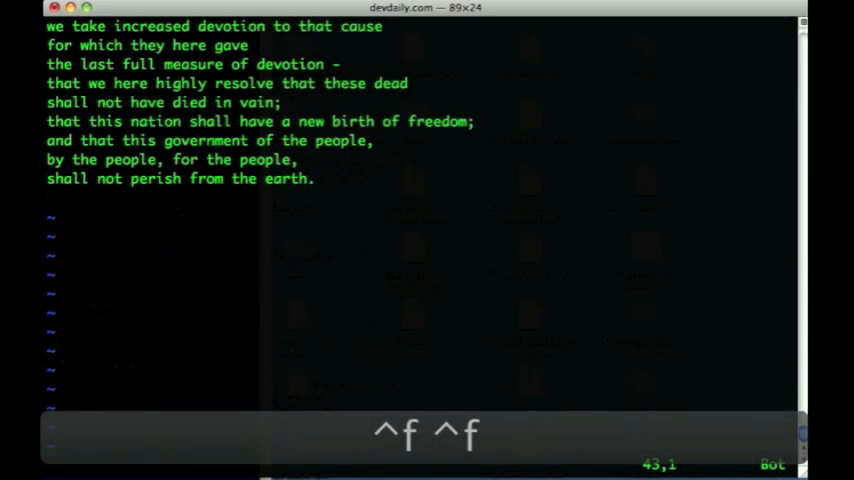